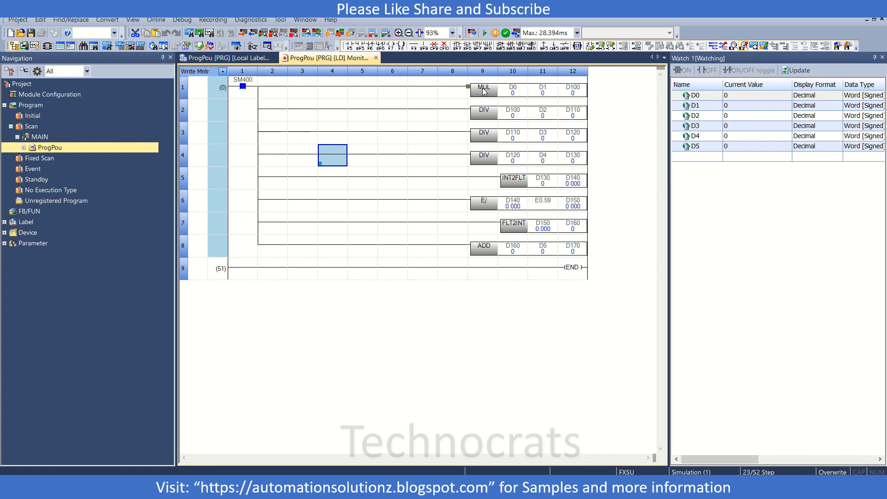
# Insert an inline structured text box on a new rung before END with a TRUE contact
pyautogui.click(483, 88)
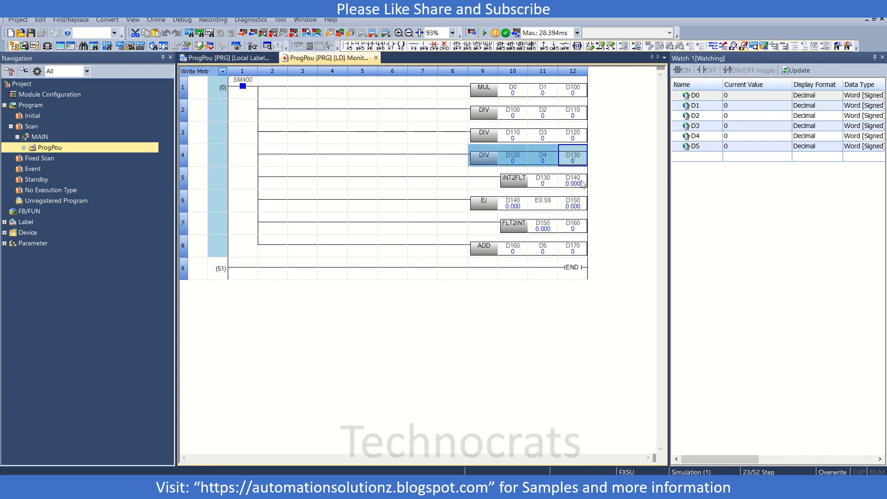
pyautogui.moveTo(531, 210)
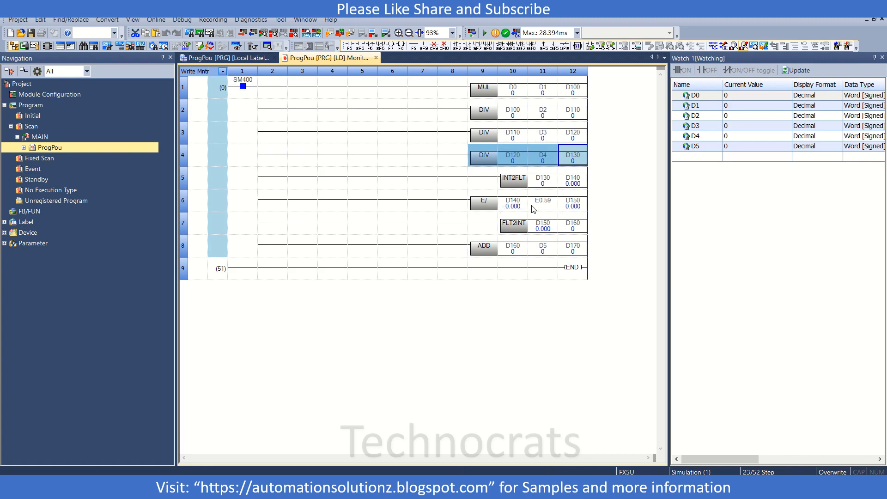
pyautogui.moveTo(529, 228)
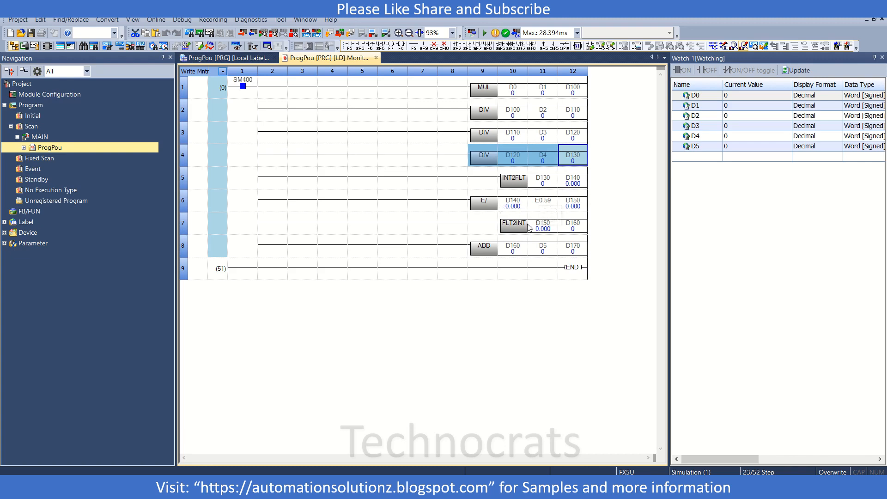
pyautogui.moveTo(538, 256)
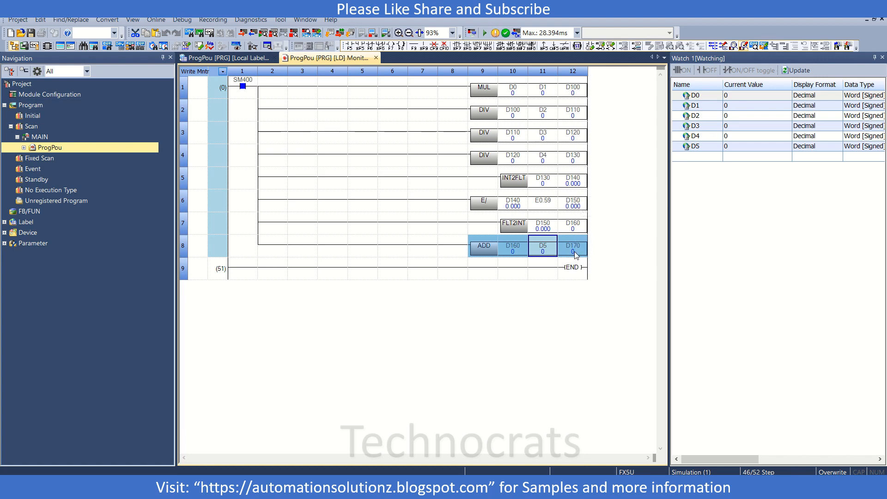
pyautogui.moveTo(573, 247)
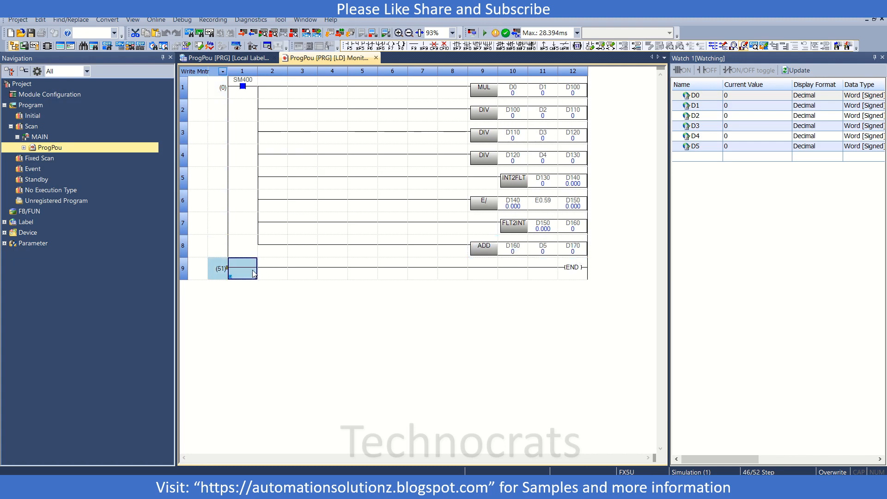
pyautogui.rightClick(252, 268)
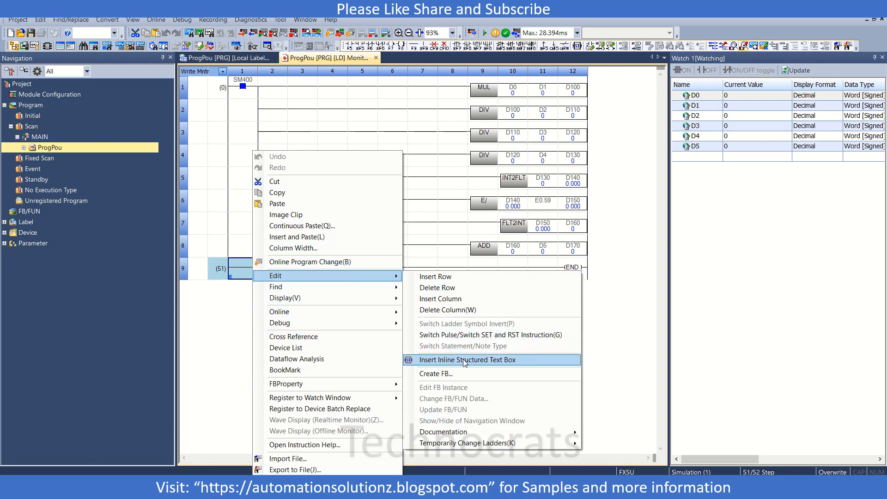
pyautogui.click(467, 360)
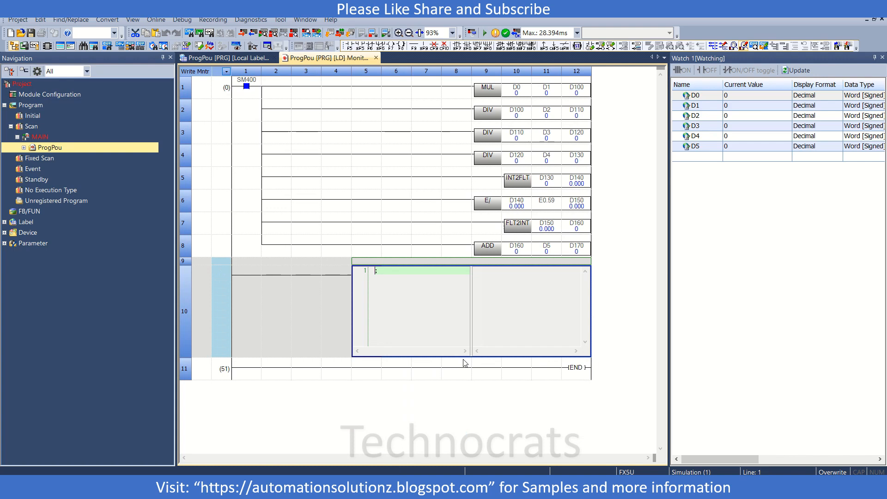
pyautogui.write('t')
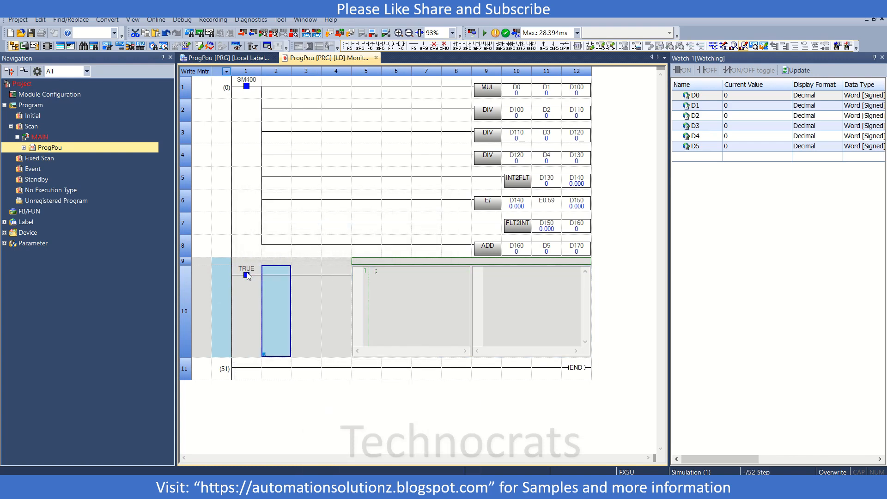
# Enter the statement D200:= ((((D0*D1)/D2)/D3)/D4); in the ST box
pyautogui.click(373, 270)
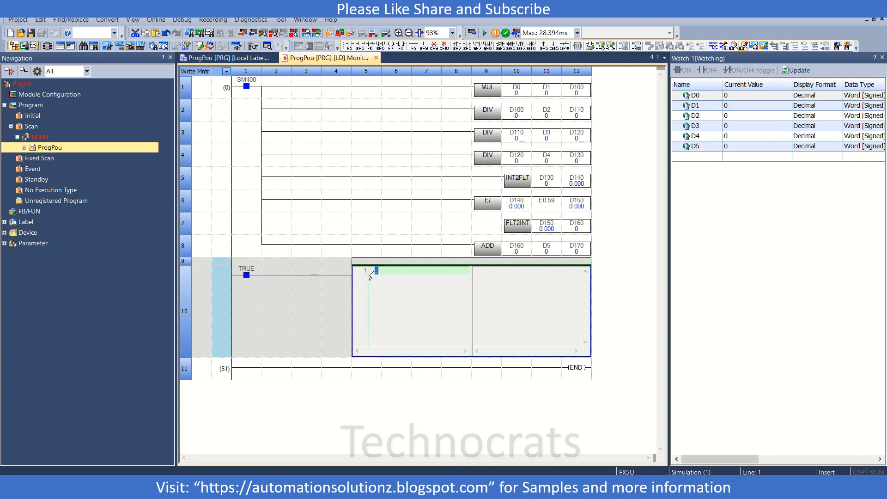
pyautogui.write('D')
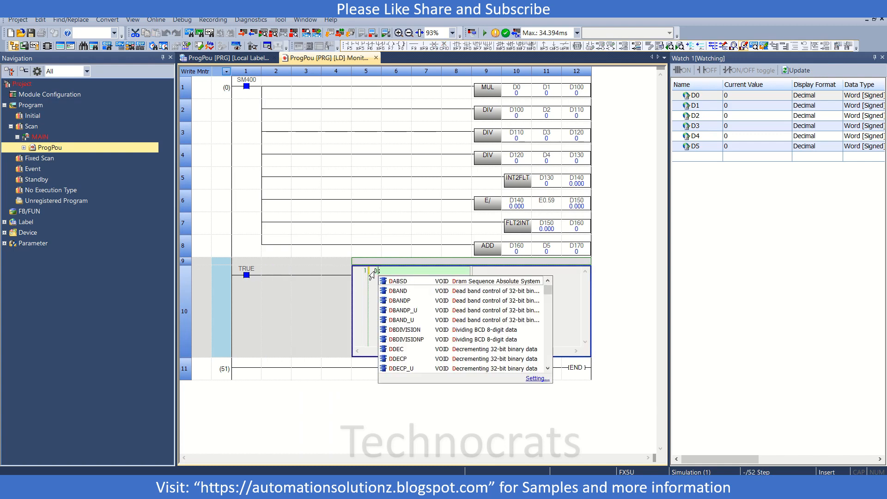
pyautogui.write('D1')
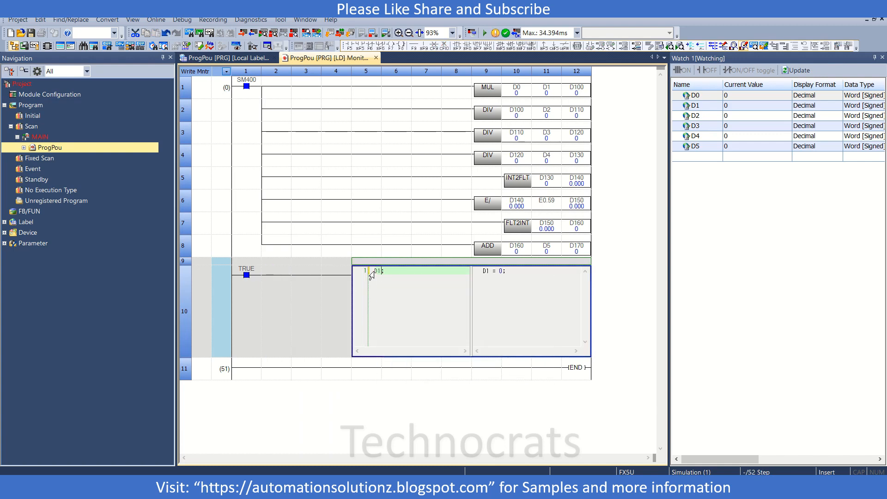
pyautogui.write('2')
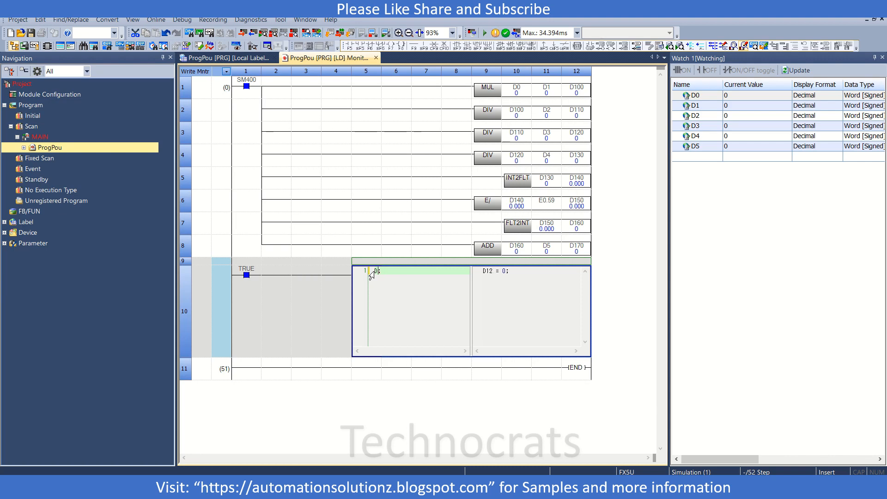
pyautogui.write('D200:=')
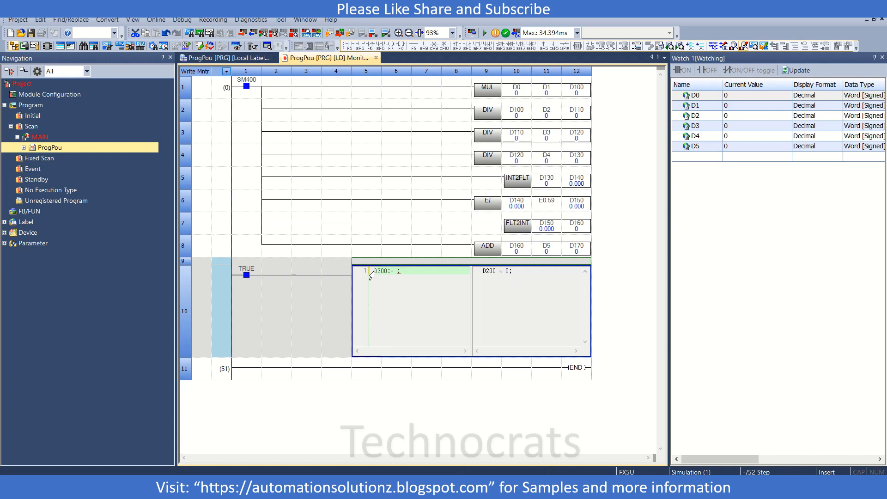
pyautogui.write('(D)')
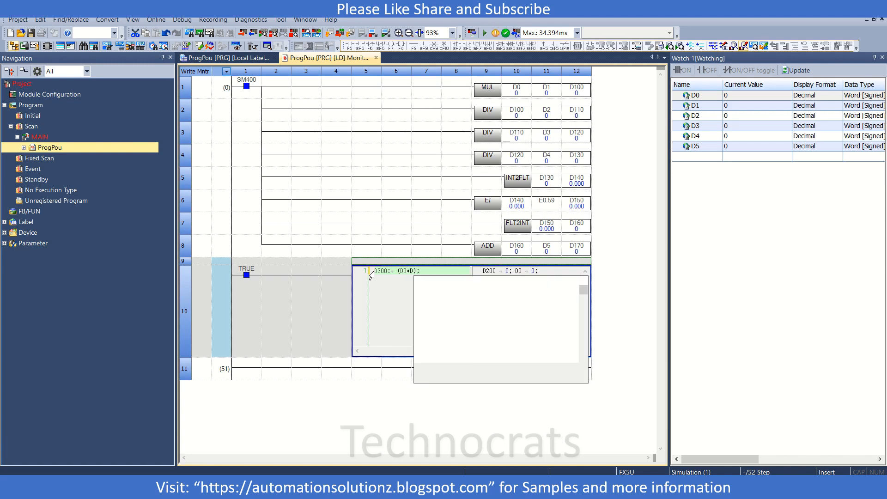
pyautogui.write('1')
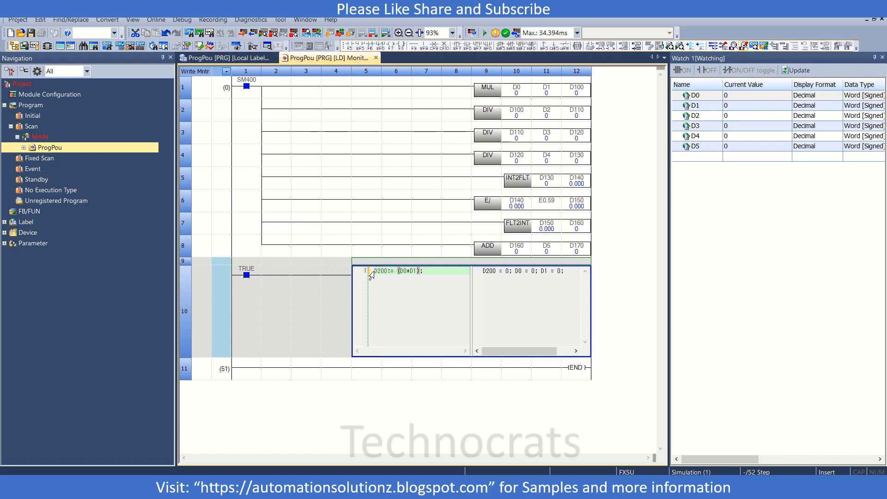
pyautogui.write('/D2)')
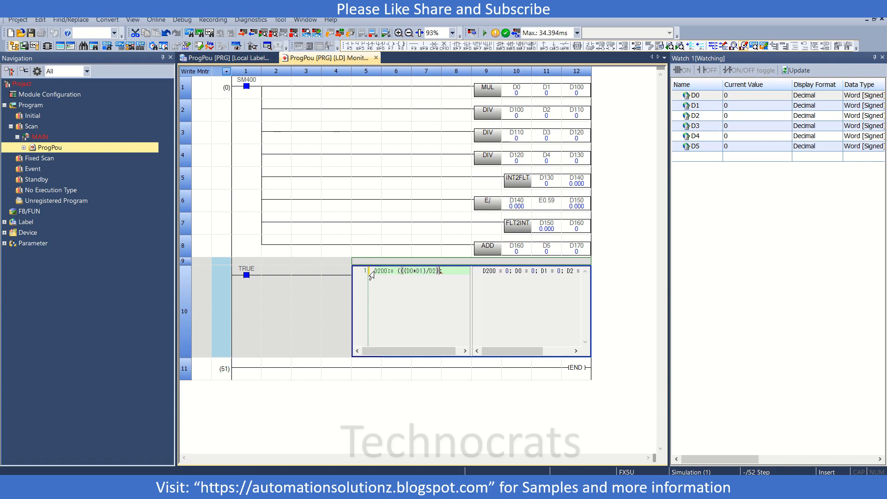
pyautogui.write('/D3)/D4)')
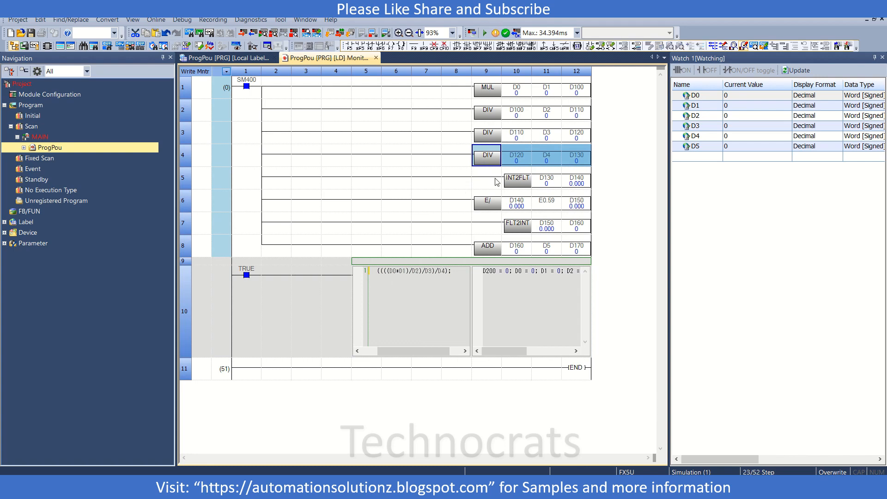
# Insert INT_TO_REAL( after D200:= from the autocomplete list
pyautogui.click(516, 180)
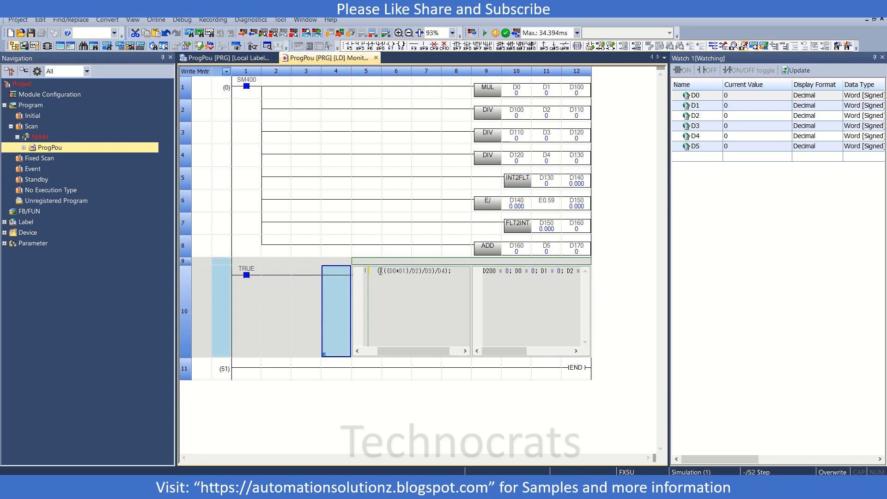
pyautogui.click(408, 270)
pyautogui.write('D200:= Int_')
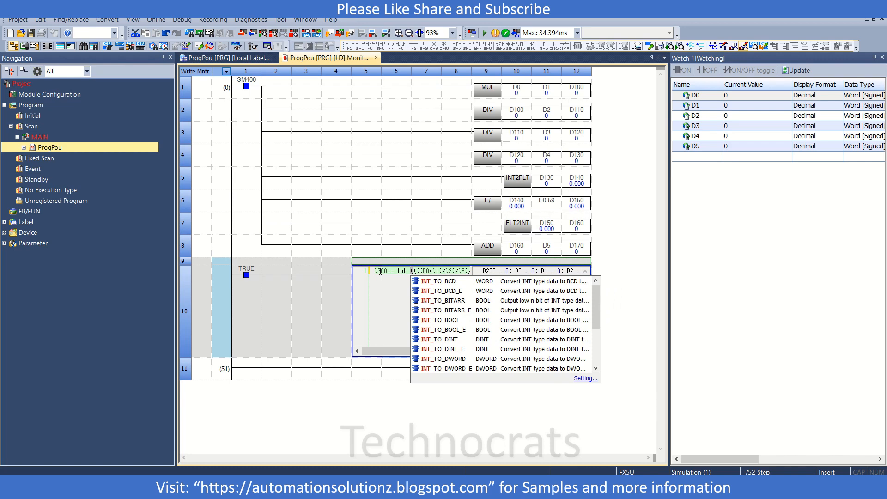
pyautogui.write('to')
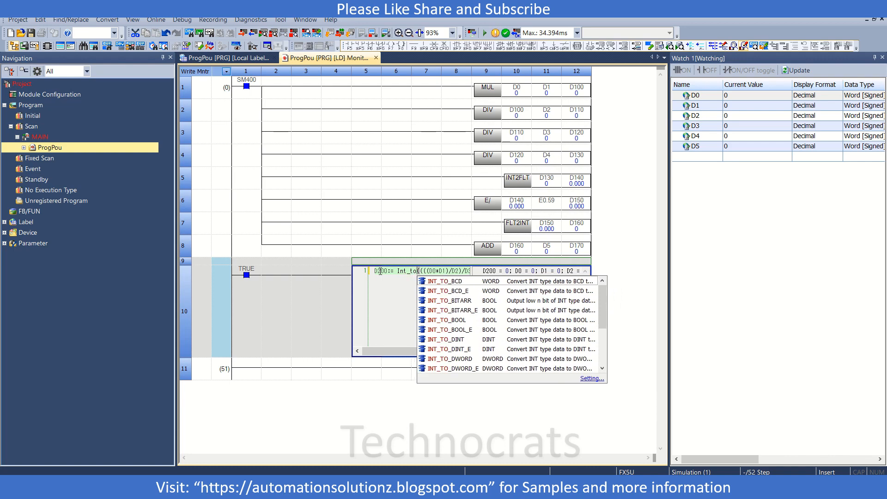
pyautogui.write('re')
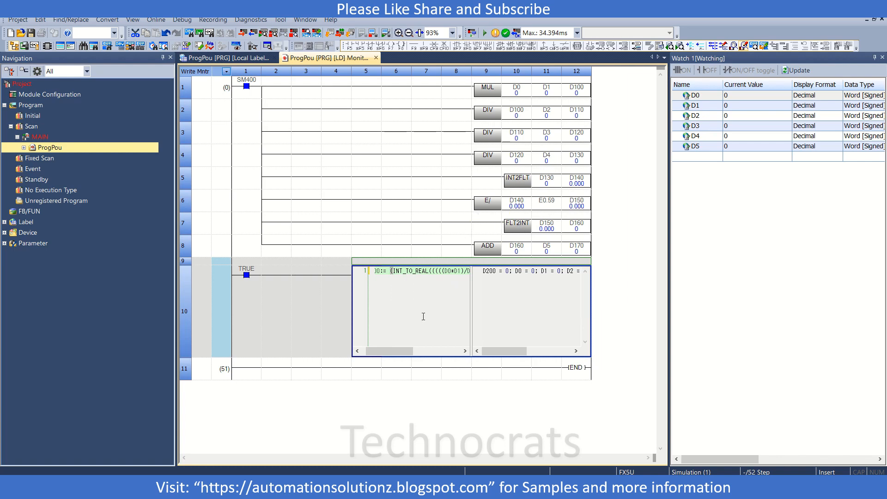
# Add REAL_TO_INT(, append /E0.59) and +D5, then start conversion with F4
pyautogui.write('real')
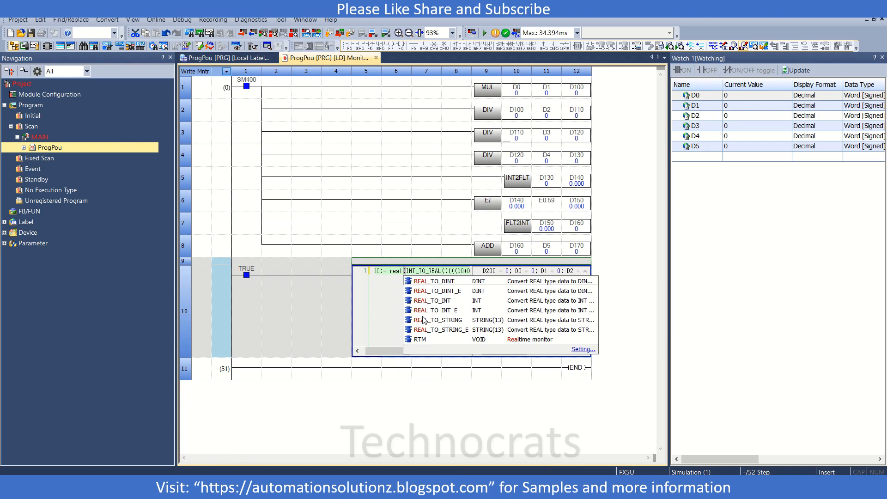
pyautogui.write('_to')
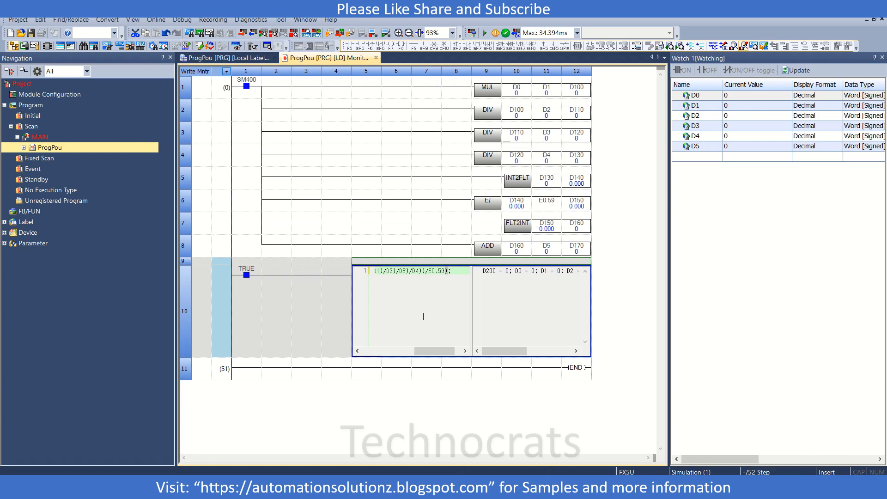
pyautogui.write('+')
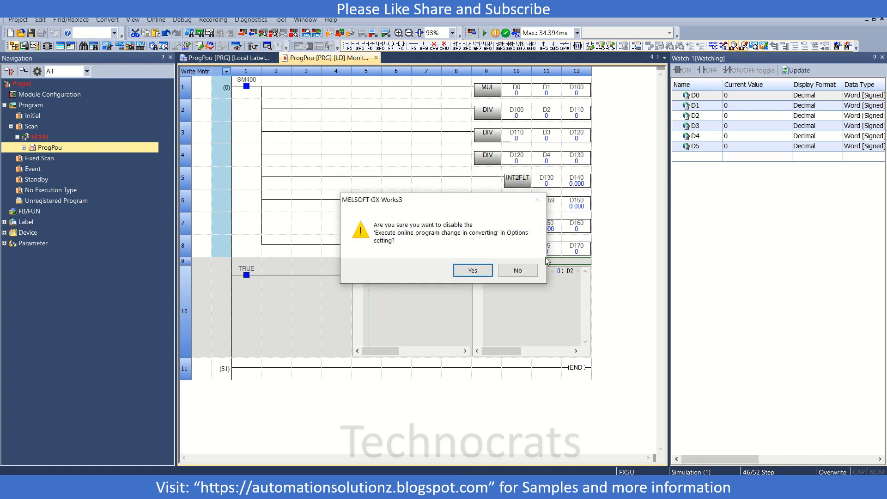
# Confirm disabling online change so the D200 statement converts and compiles
pyautogui.click(472, 270)
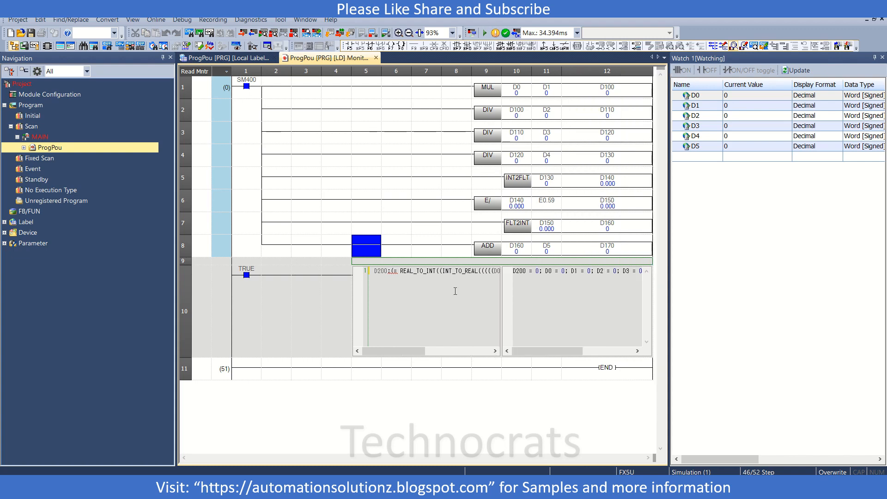
pyautogui.moveTo(500, 284)
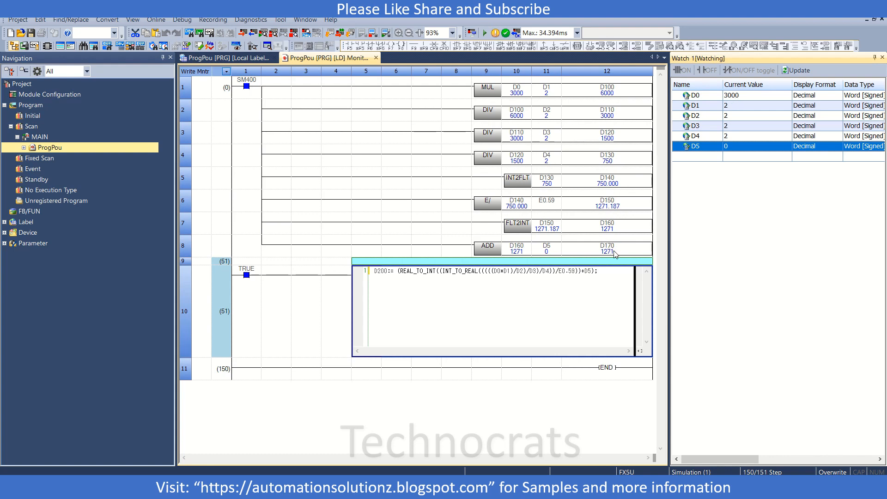
# Set D5 to 9 in Watch 1 and check the DIV rung results, giving 1280
pyautogui.doubleClick(755, 146)
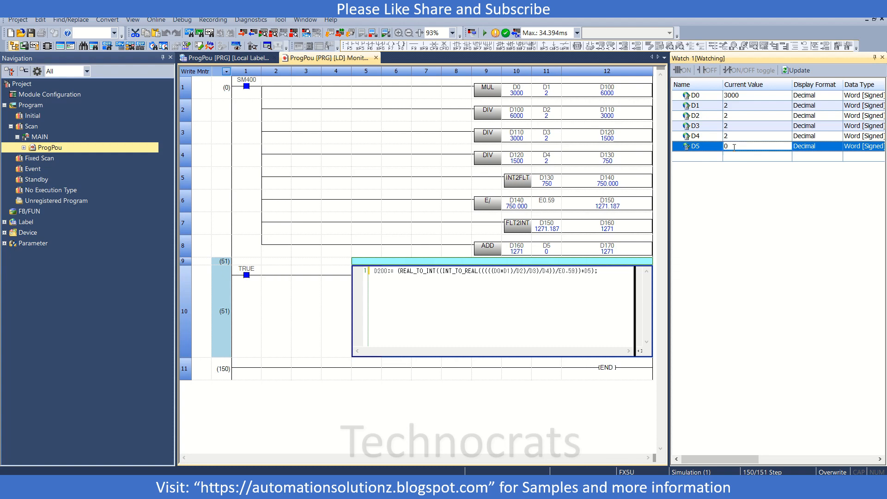
pyautogui.write('9')
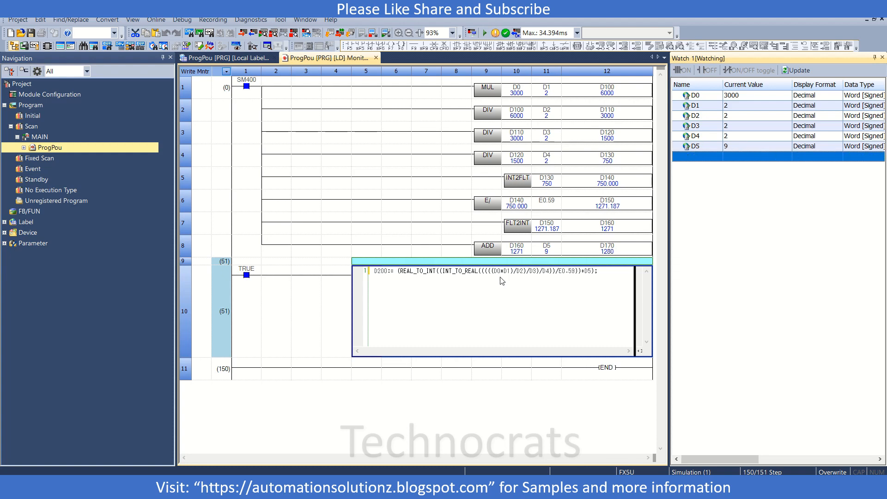
pyautogui.moveTo(634, 314)
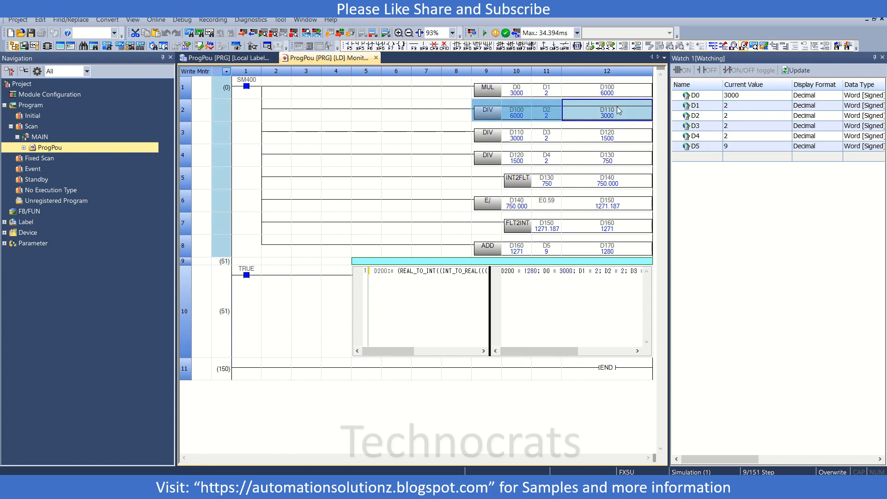
pyautogui.click(607, 136)
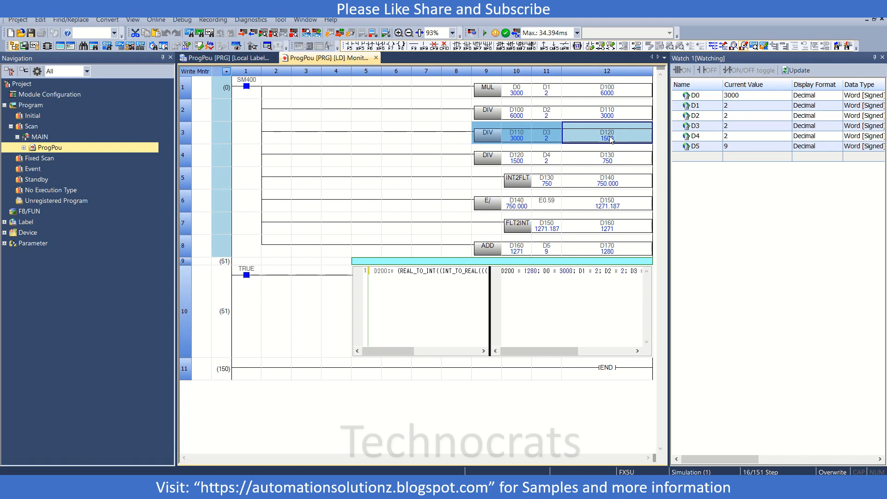